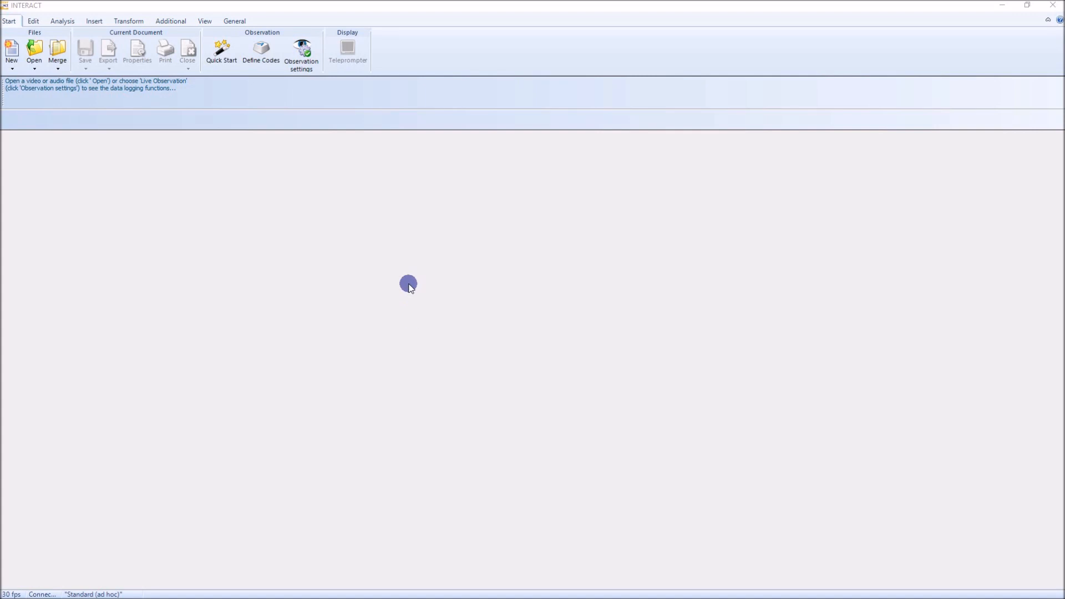
mouse_move(317, 116)
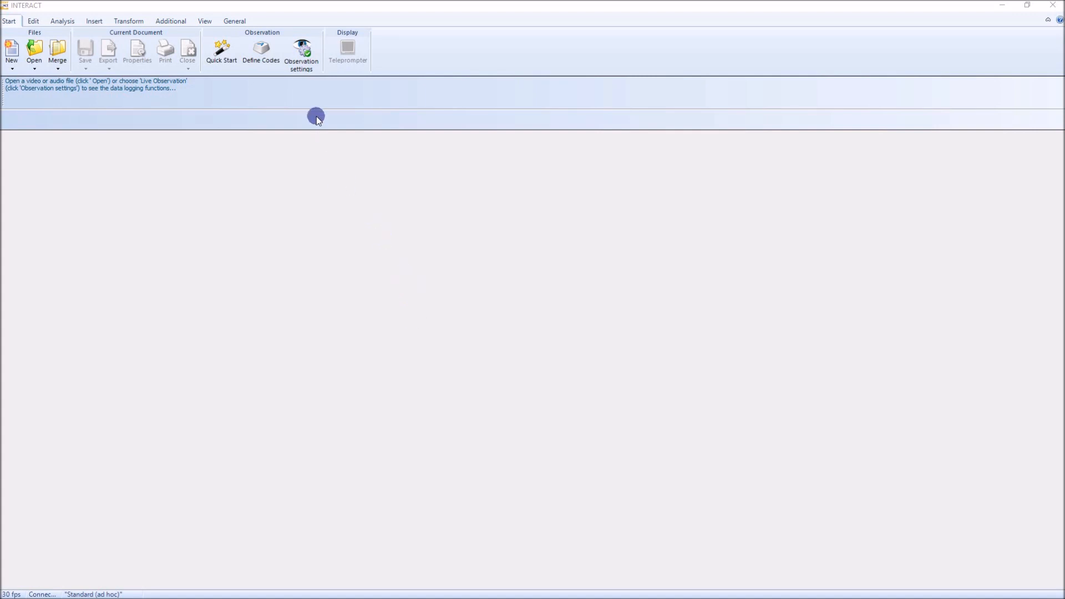
mouse_move(153, 37)
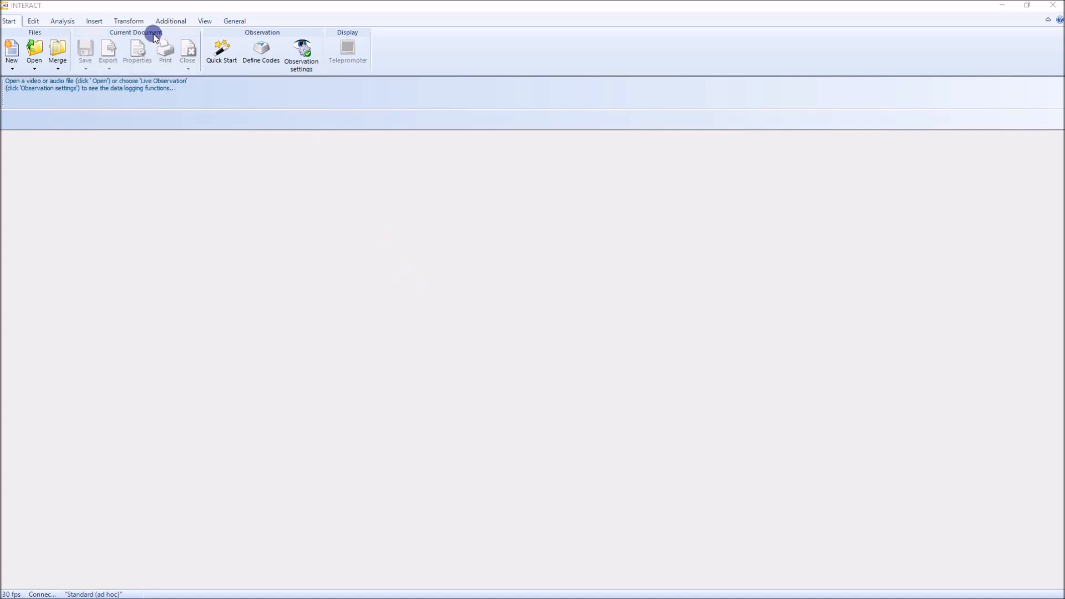
Show the Additional tools and start the IXL Editor with an empty Unit1.
left_click(171, 20)
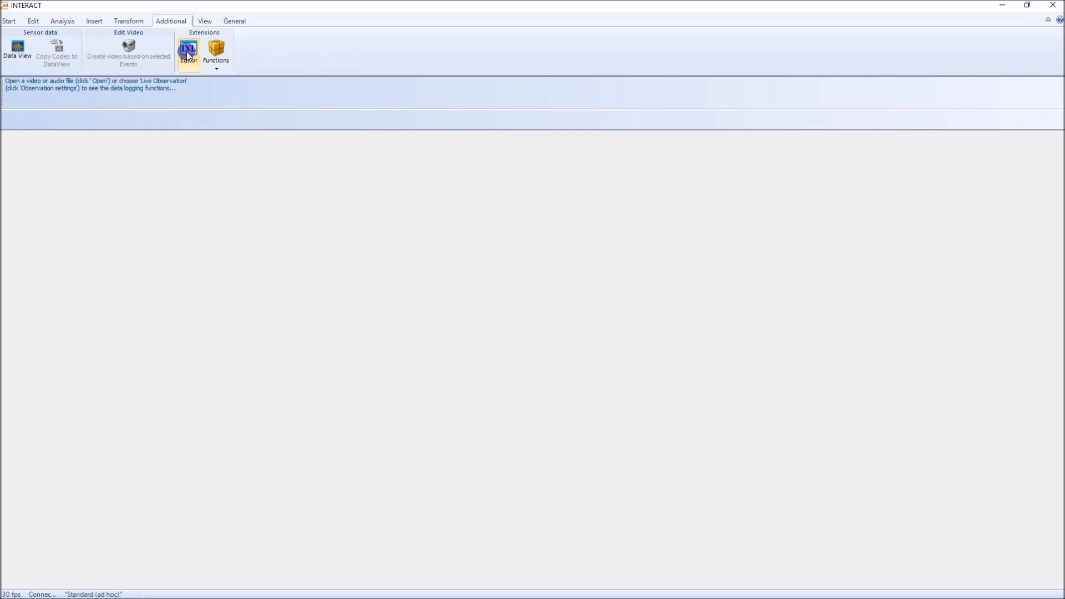
left_click(189, 53)
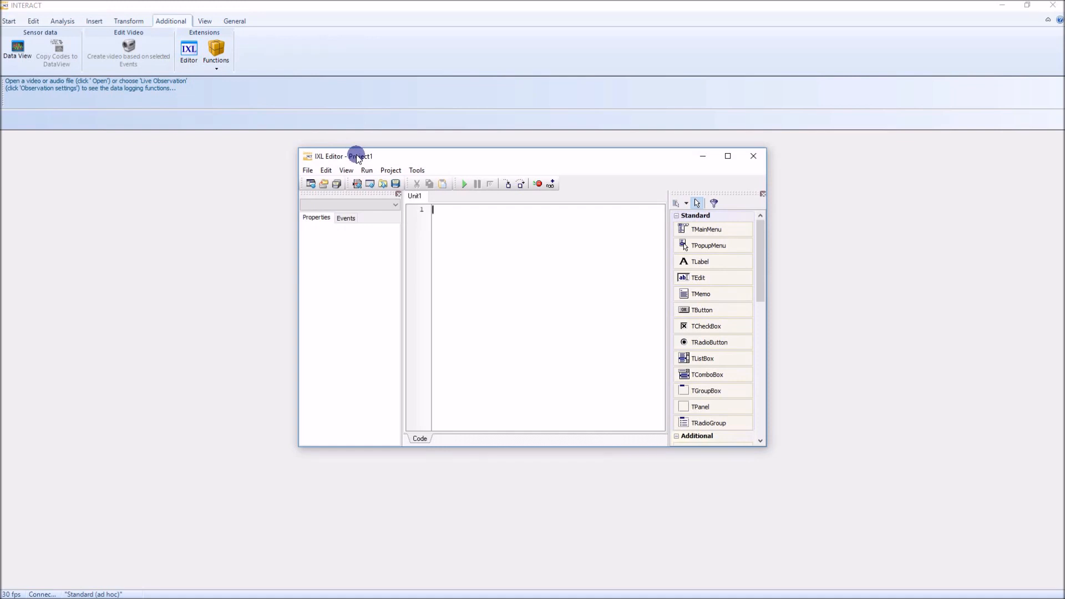
mouse_move(368, 161)
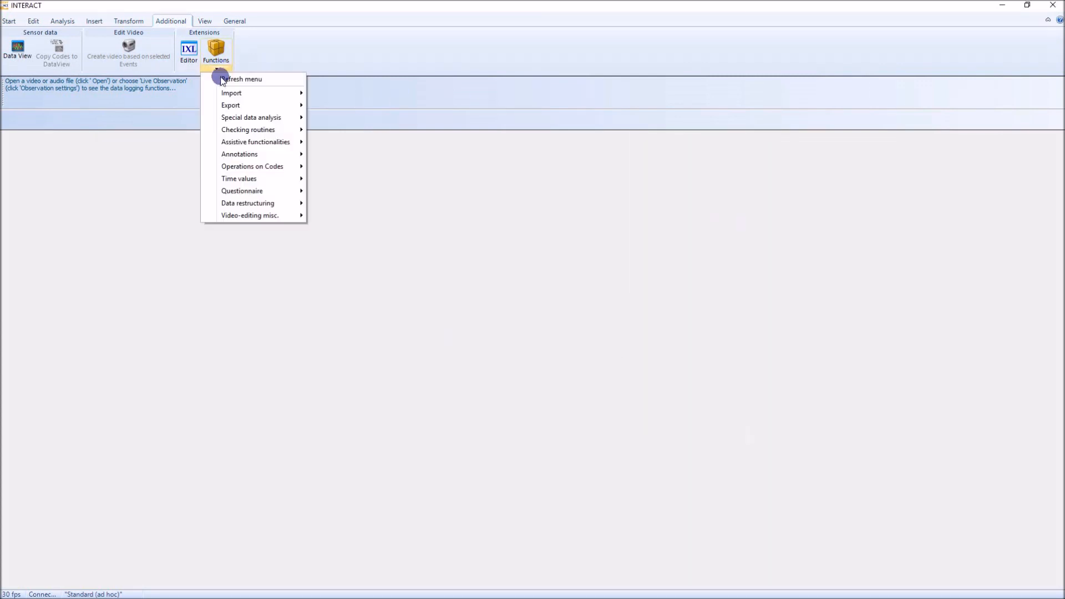
mouse_move(255, 141)
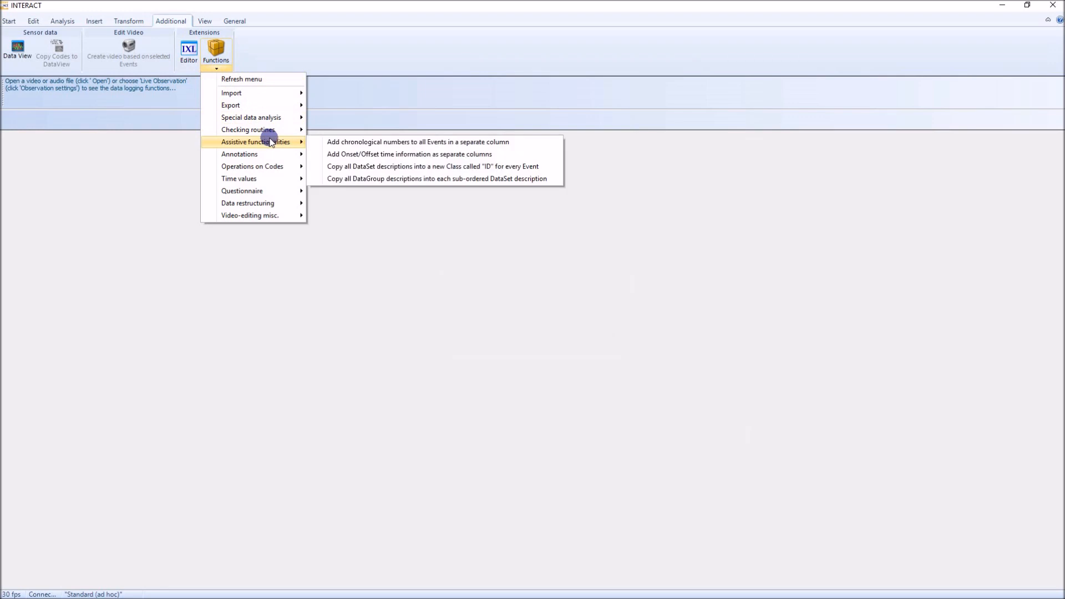
mouse_move(262, 95)
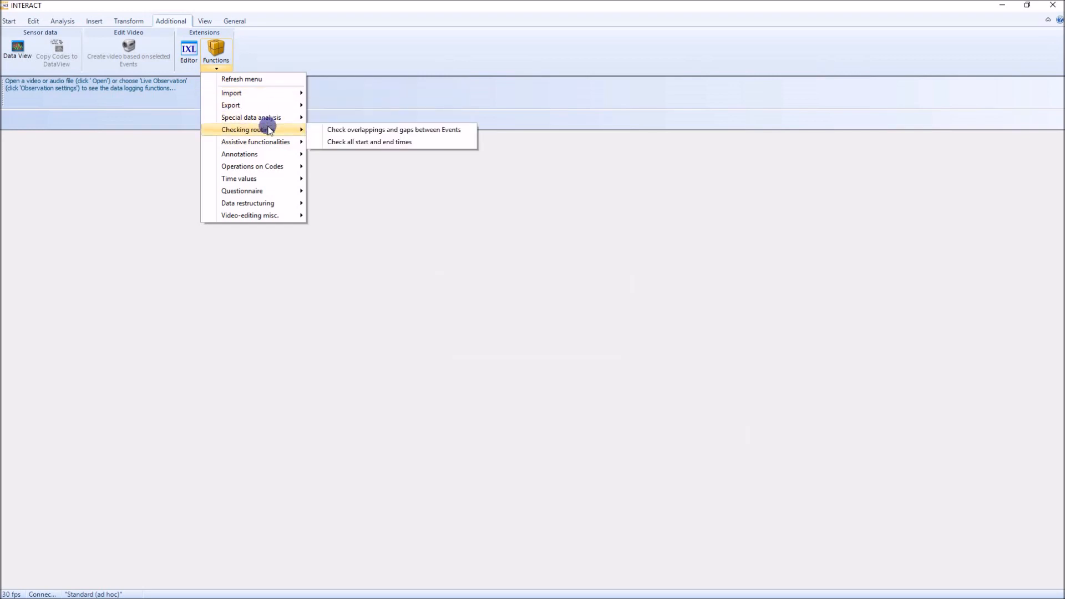
mouse_move(257, 142)
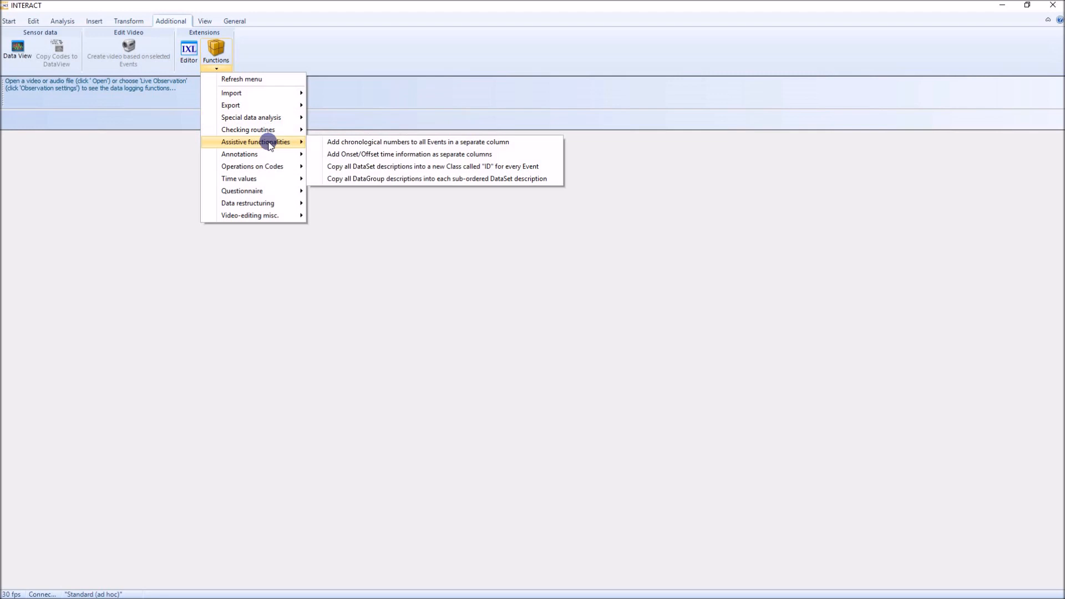
mouse_move(265, 179)
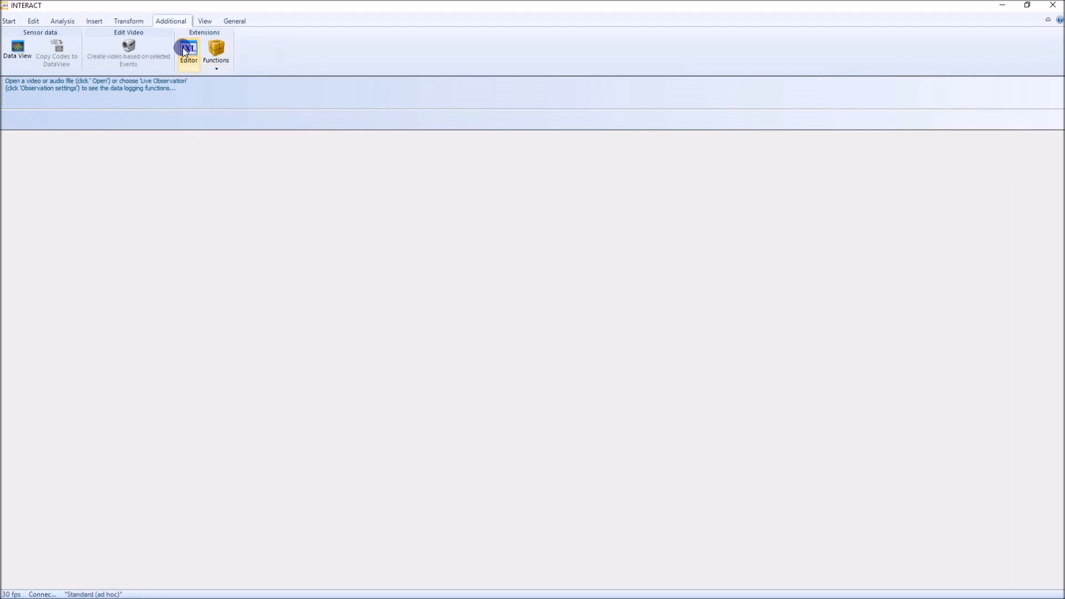
Start the IXL Editor again from the Additional tools, showing an empty Project1.
left_click(189, 51)
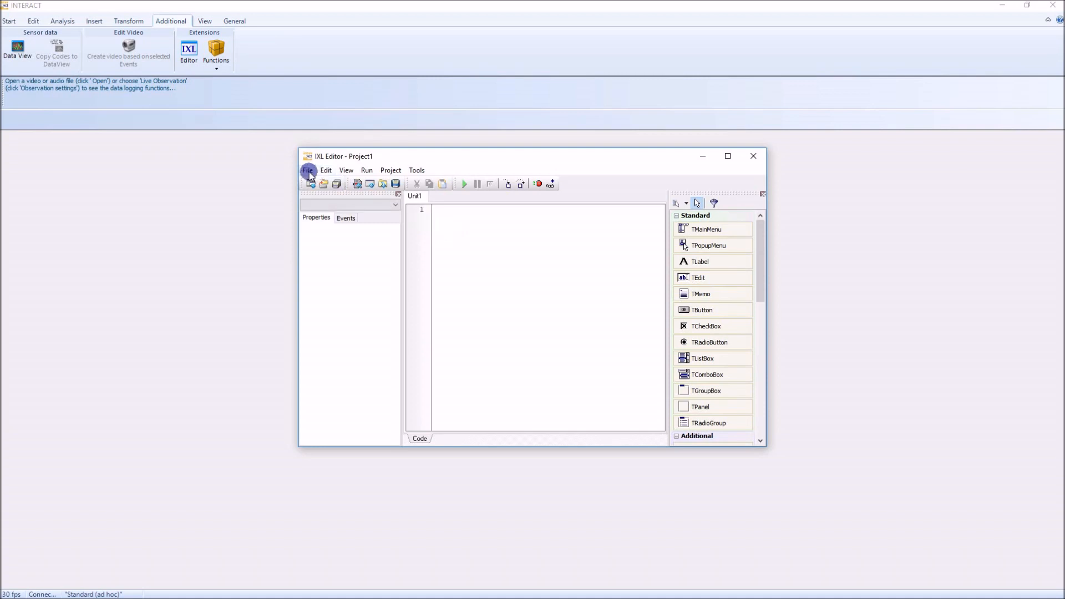
Load an existing IXL project and switch to its Unit2 form design with the Edit1 field.
left_click(308, 170)
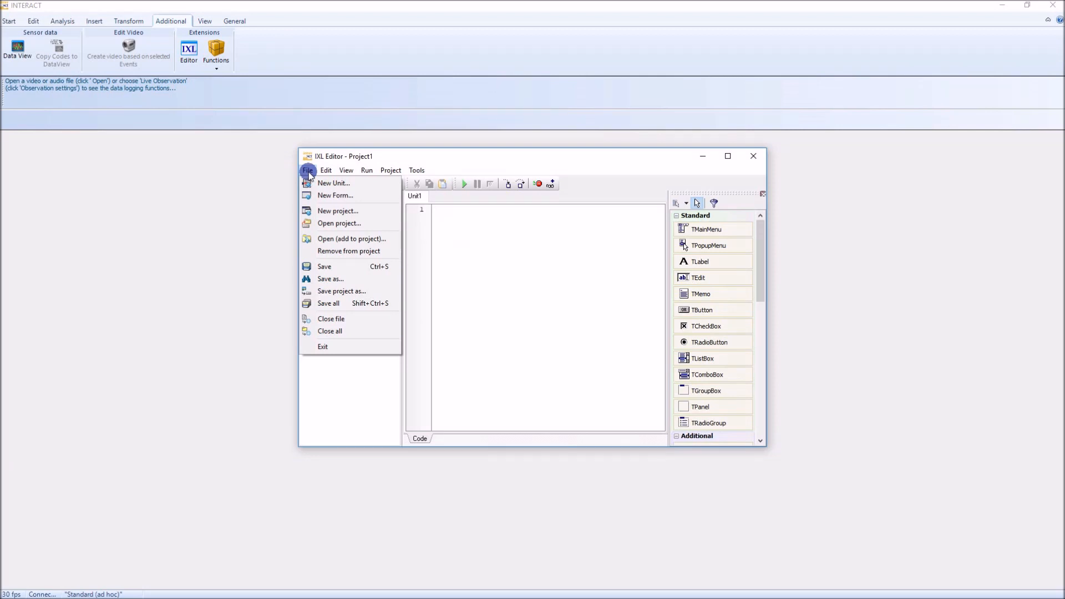
mouse_move(340, 223)
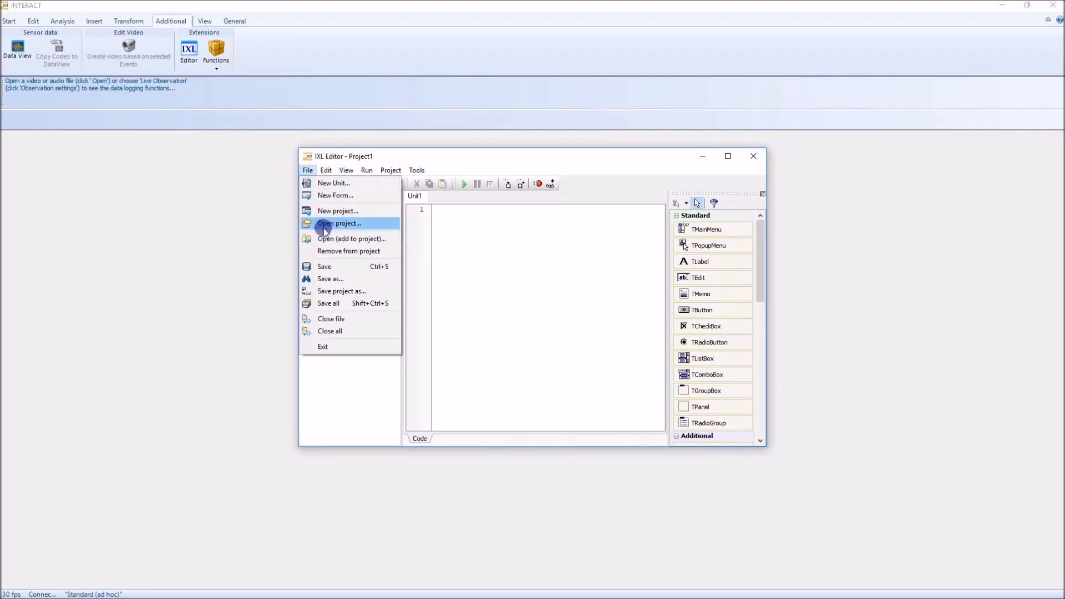
left_click(339, 223)
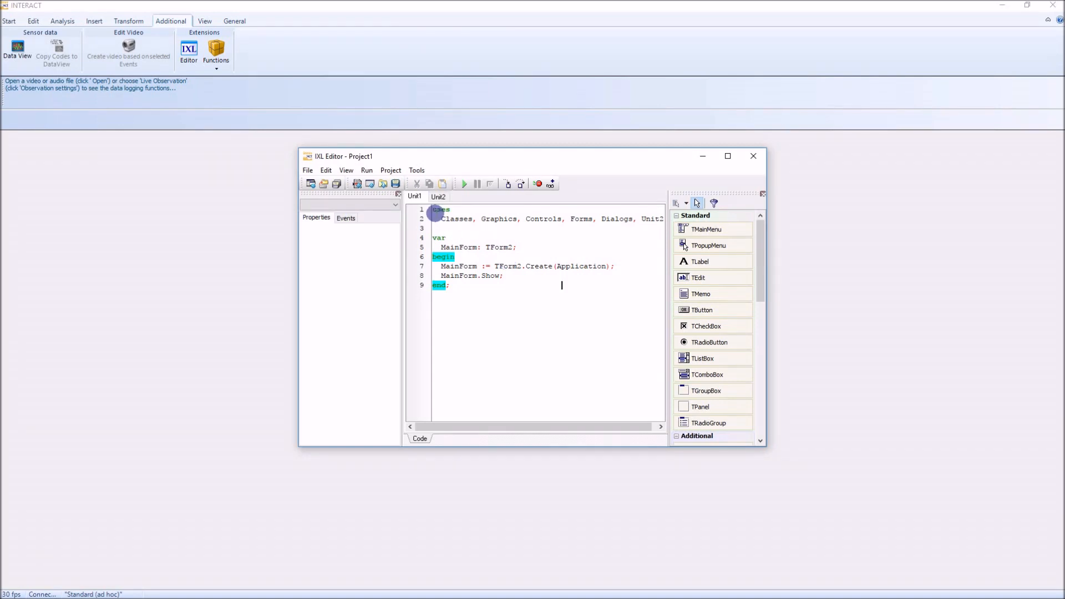
left_click(444, 438)
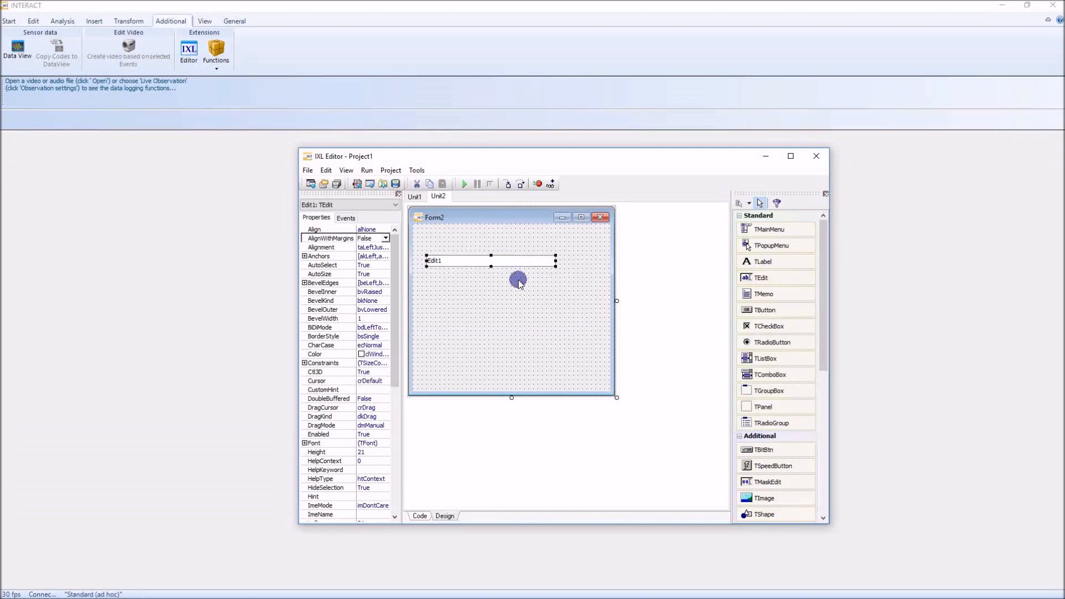
mouse_move(671, 303)
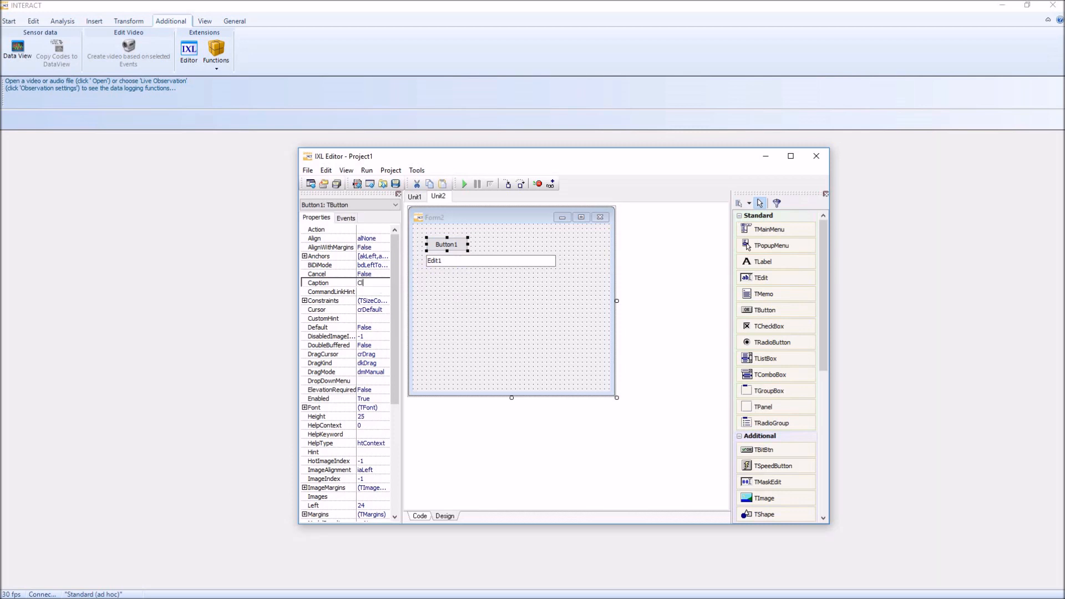
Caption the new button 'Click me!' and rename the Edit1 field to MyEdit in its properties.
type("Click me!")
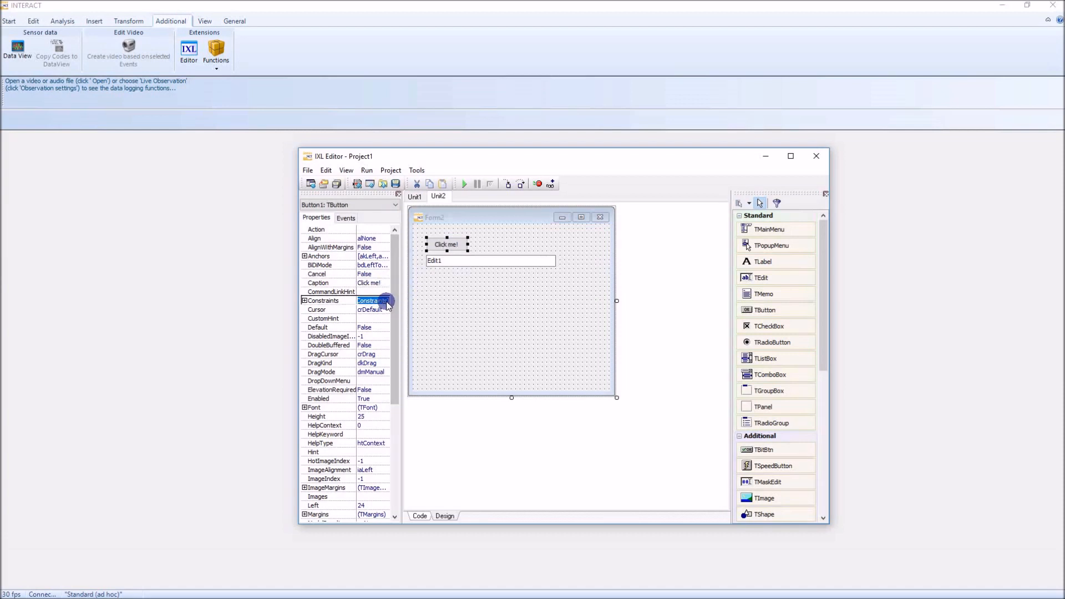
left_click(446, 245)
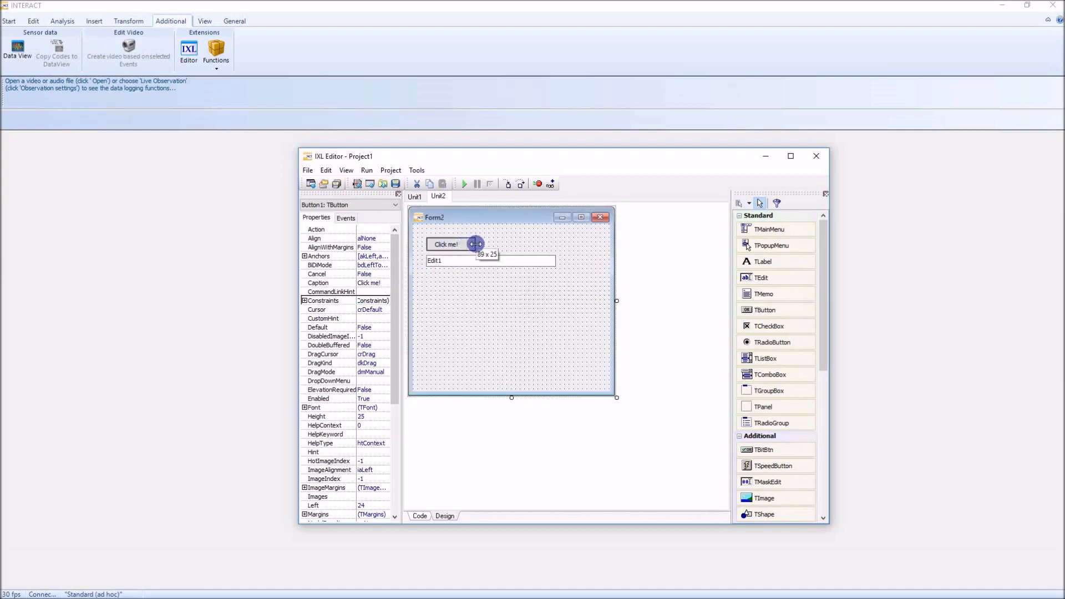
left_click(489, 260)
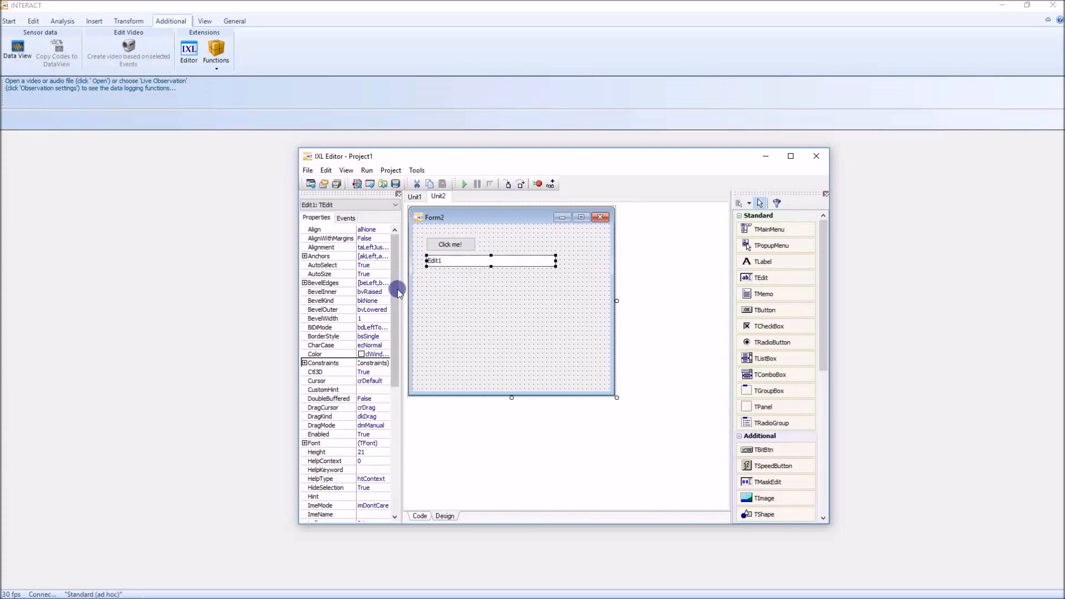
scroll("down", 3)
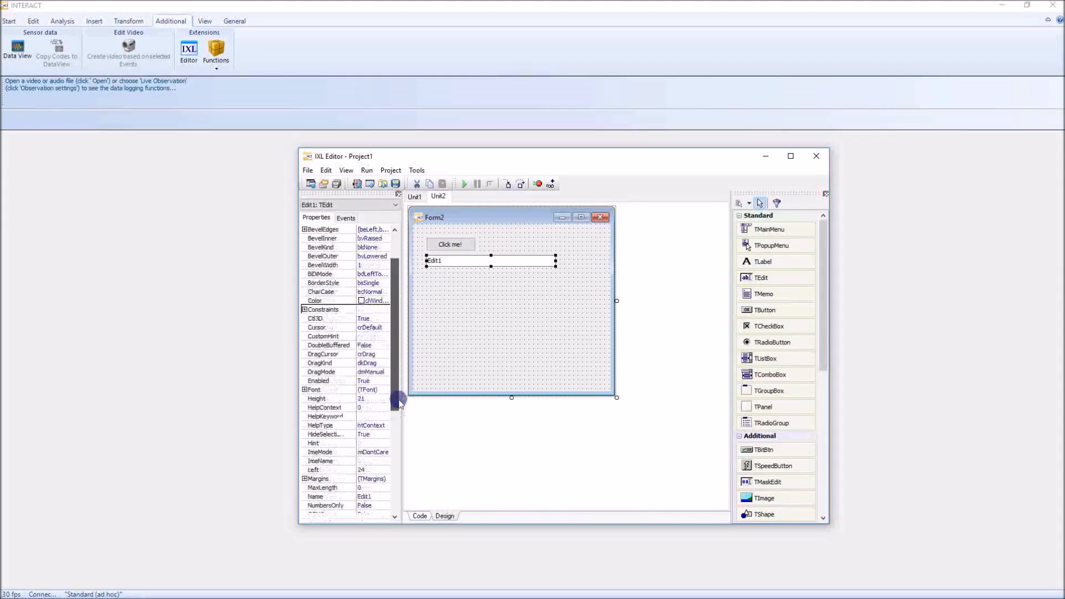
scroll("down", 3)
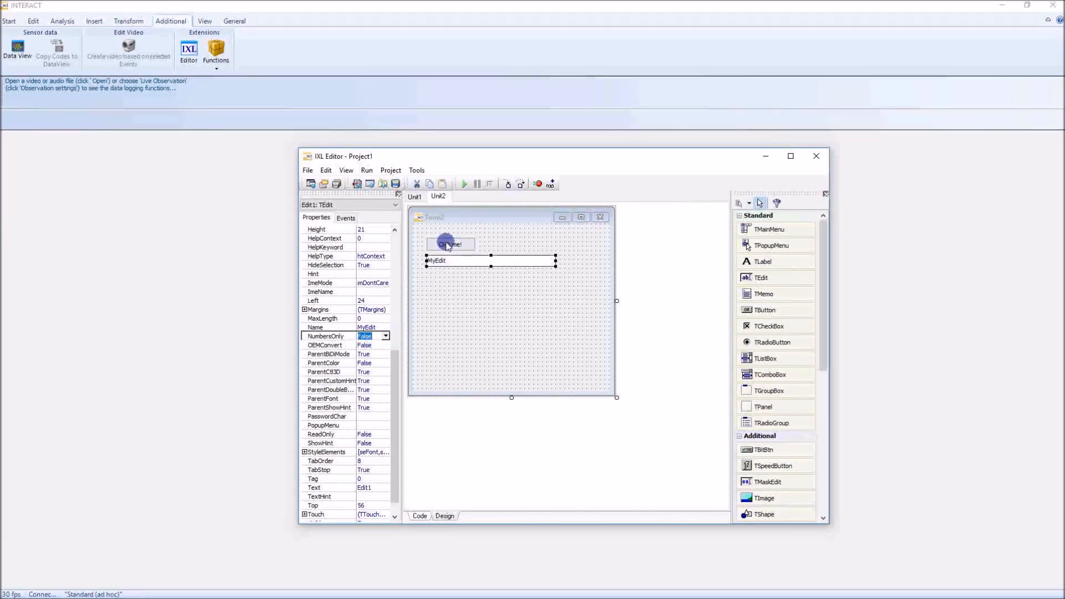
left_click(451, 244)
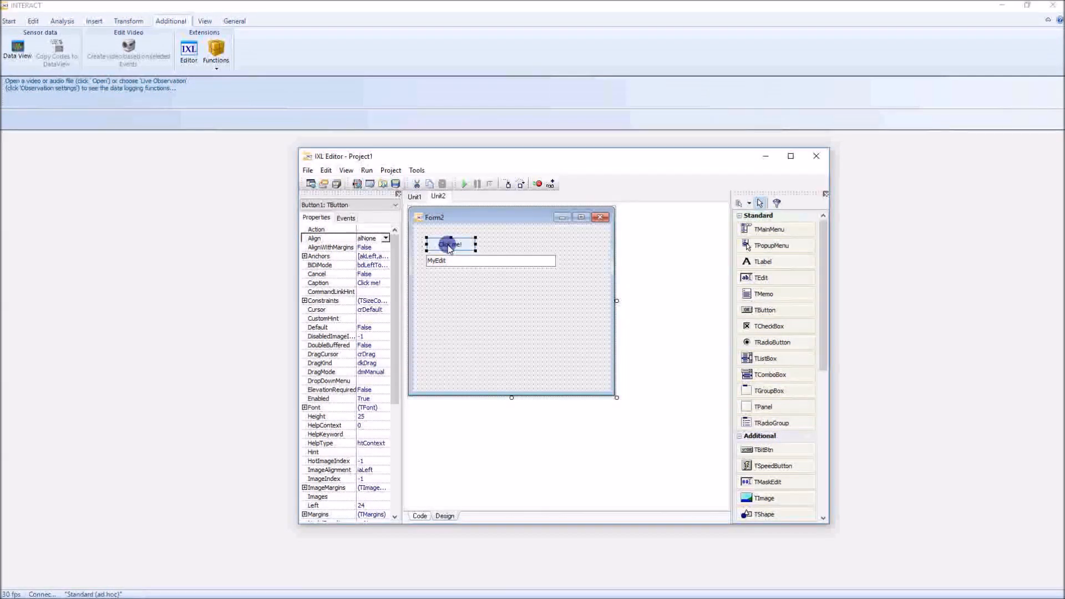
Write MyEdit.Text := 'Hello!'; in the button's Button1Click handler.
left_click(346, 218)
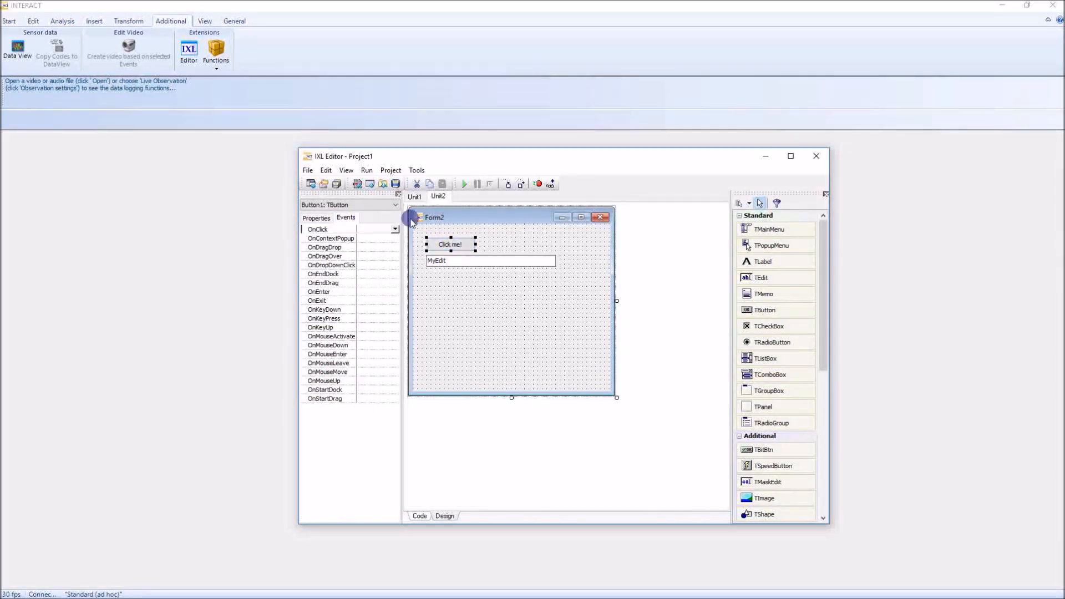
mouse_move(346, 255)
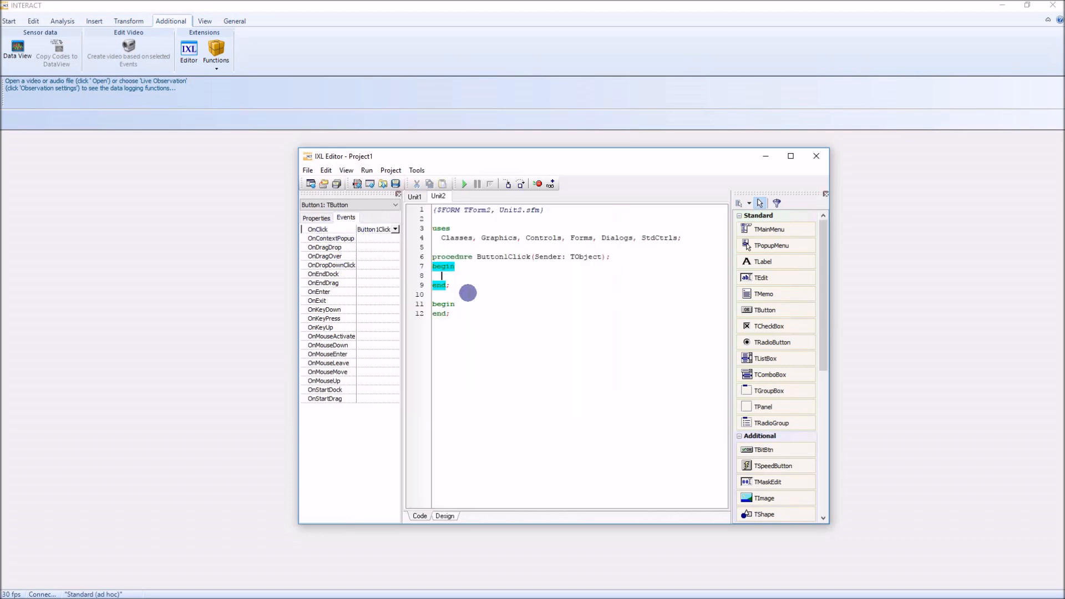
type("MyEdit")
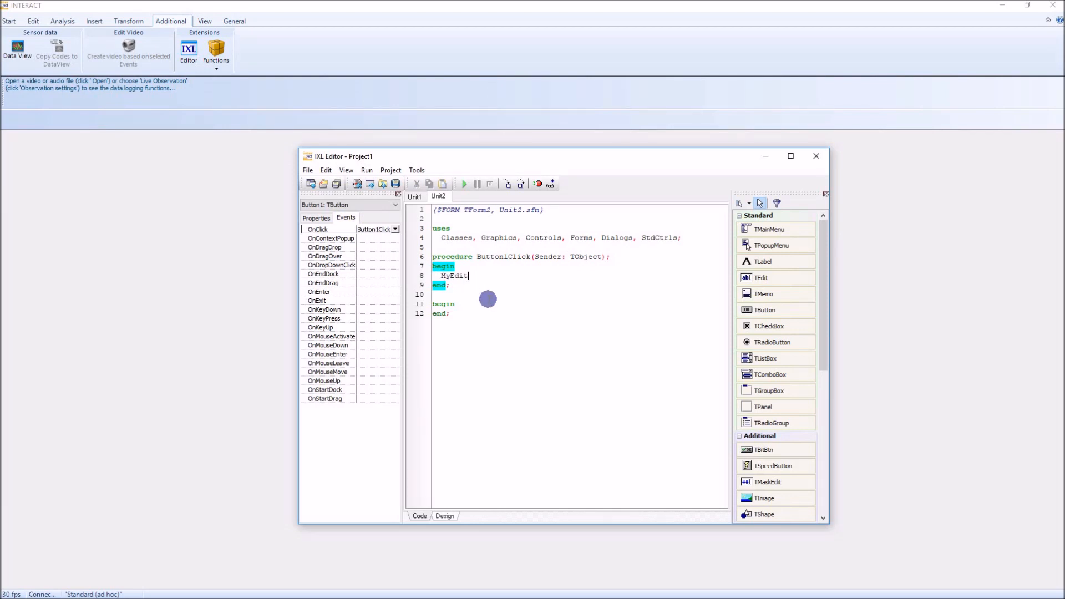
type(".Text :")
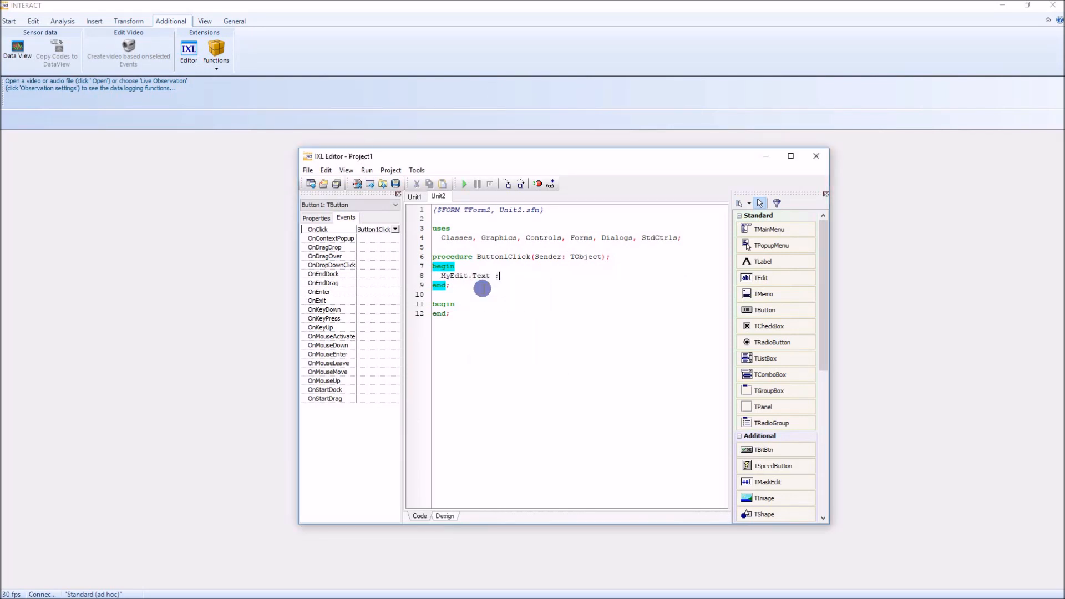
type("= ''")
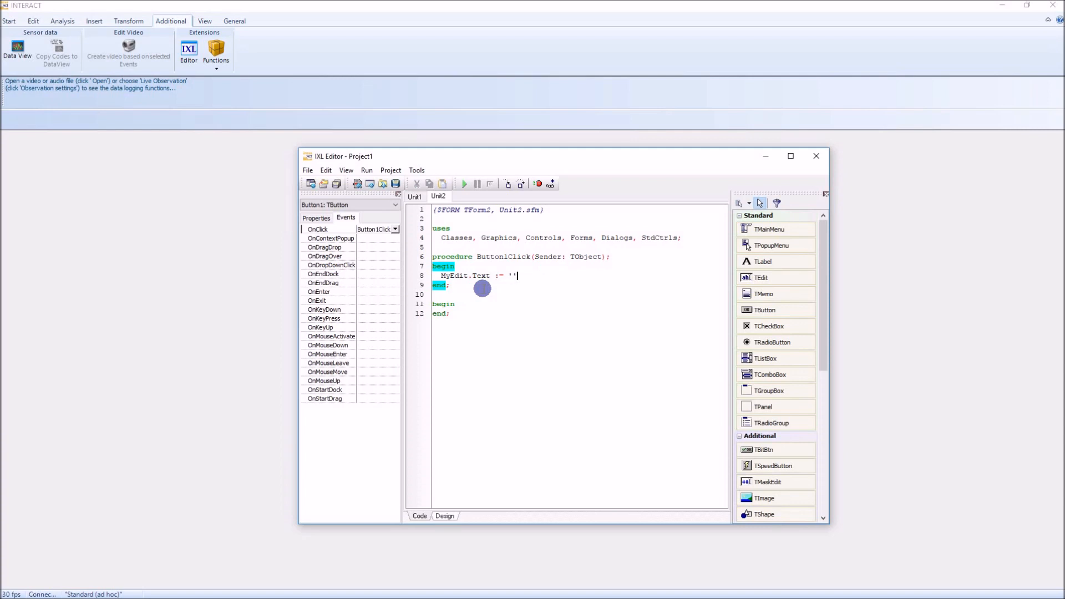
type("Hello")
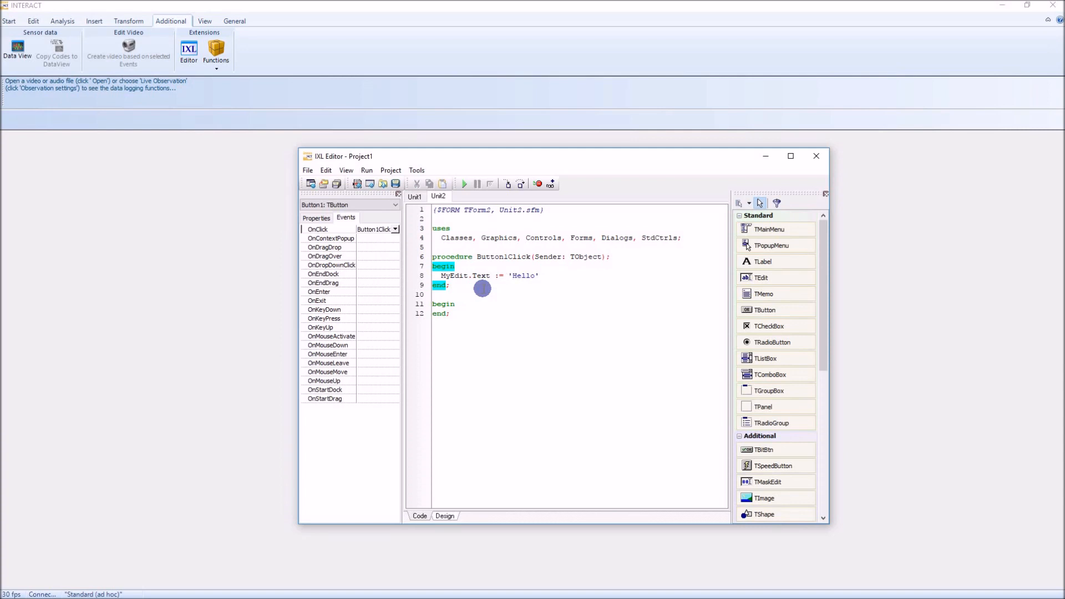
type("!;")
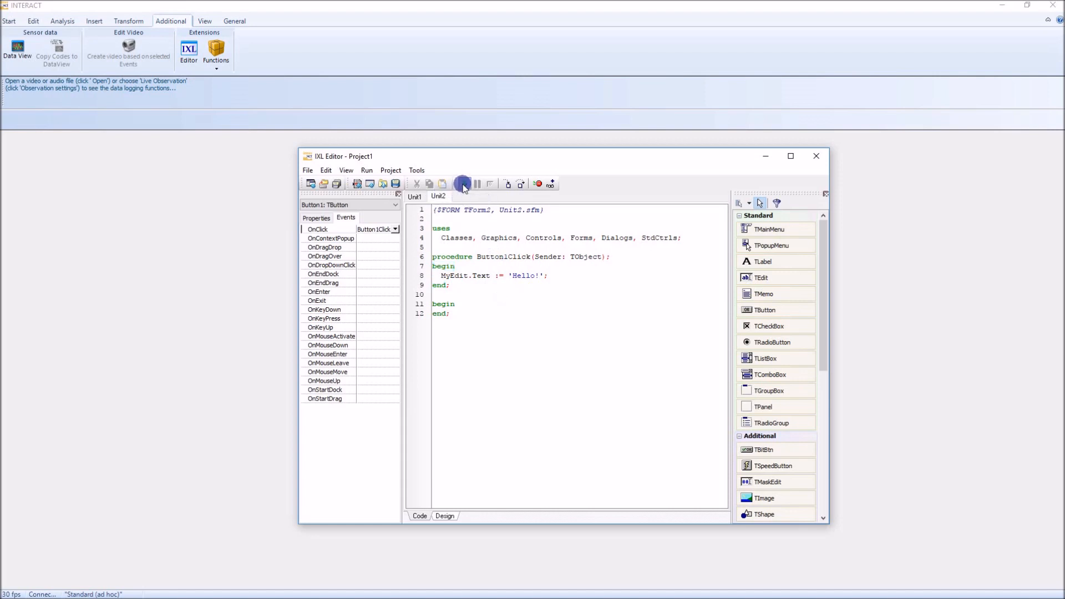
Run the project, use Click me! to put Hello! in the field, then close Form2.
left_click(464, 184)
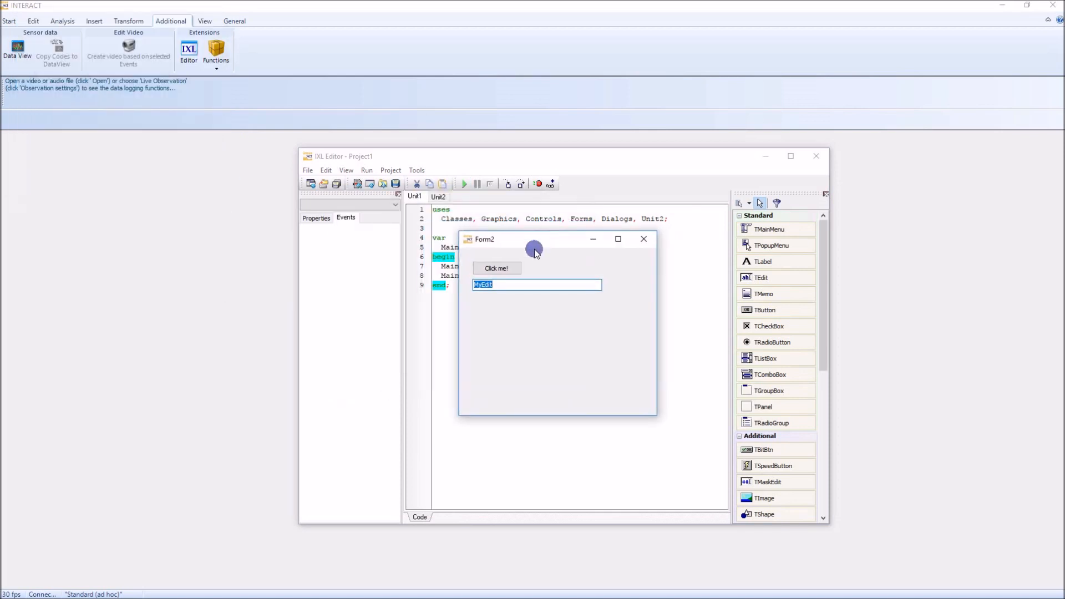
mouse_move(543, 280)
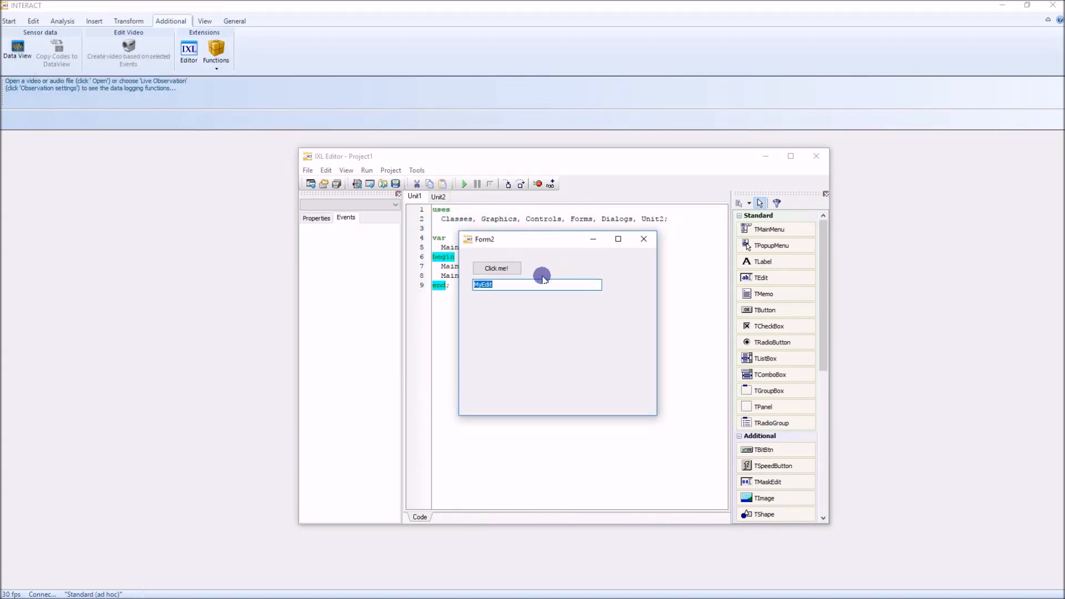
mouse_move(481, 284)
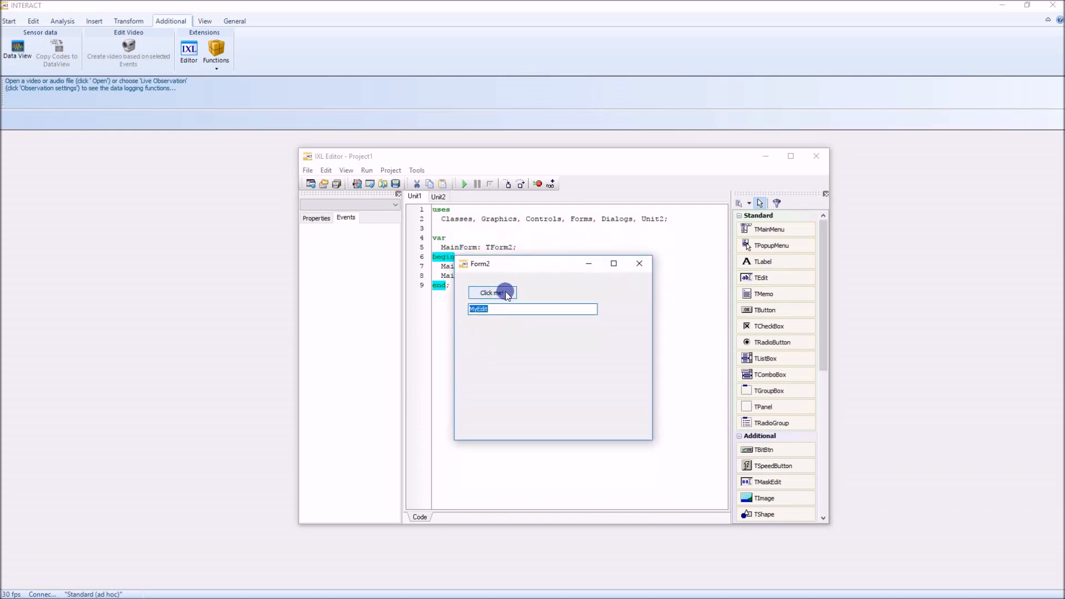
left_click(492, 293)
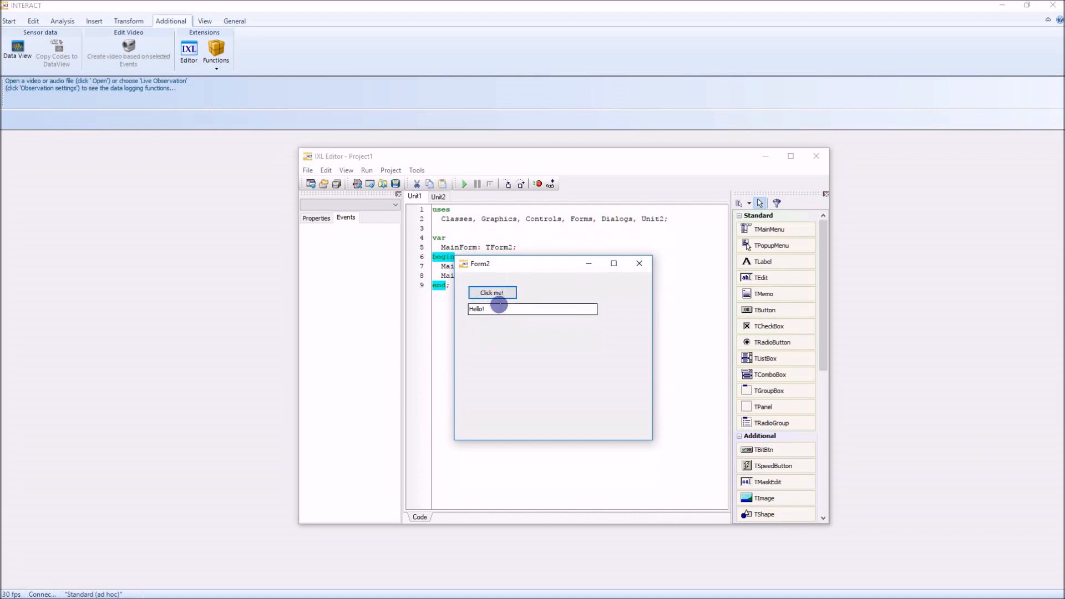
mouse_move(483, 435)
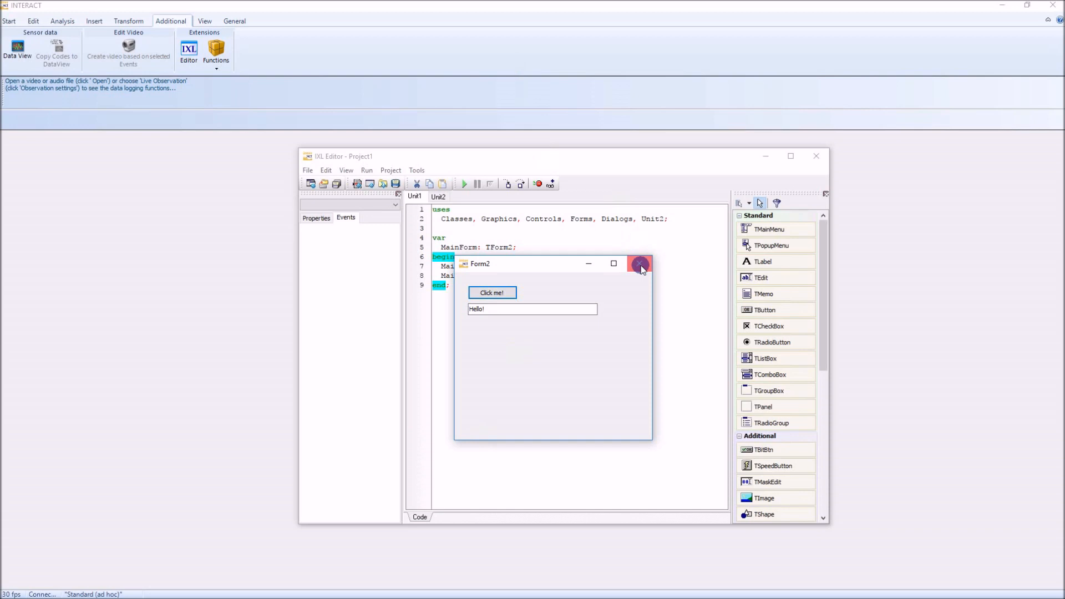
left_click(639, 264)
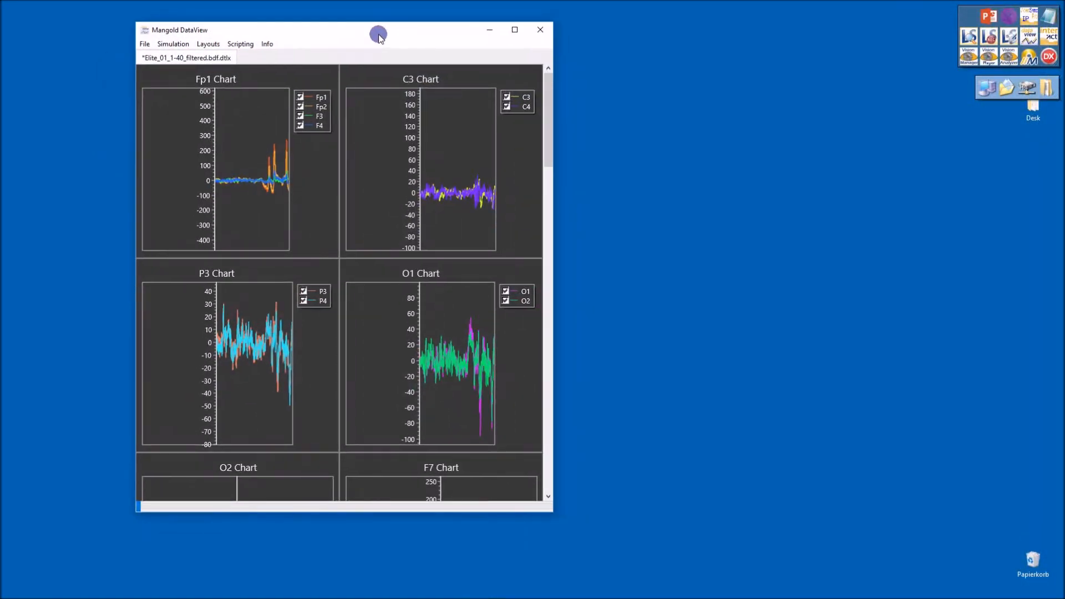
mouse_move(201, 43)
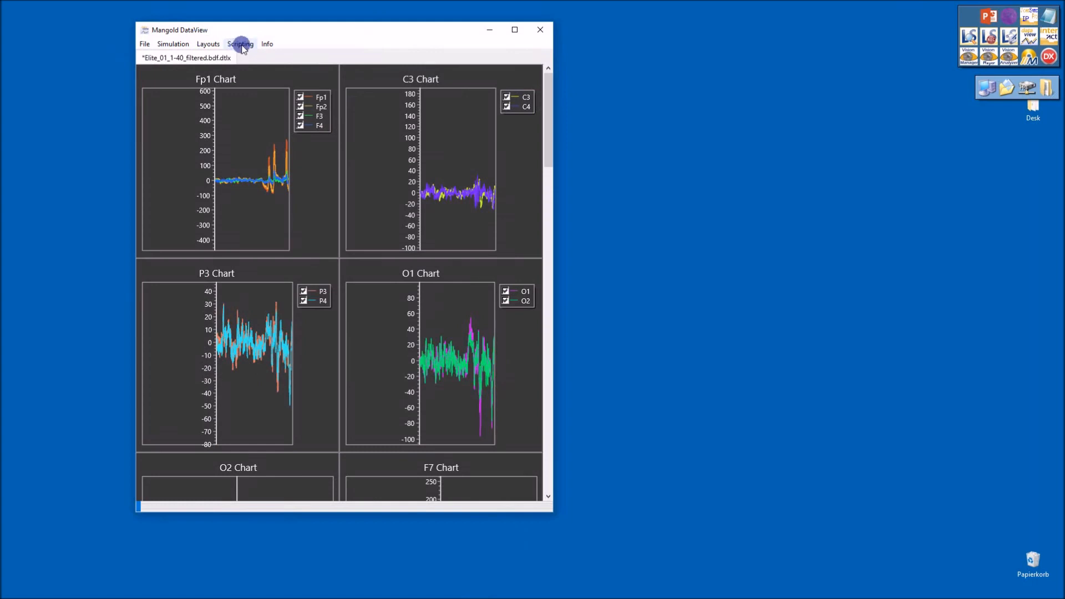
Reach the Compute statistical values dialog via Scripting > Event Codes.
left_click(240, 43)
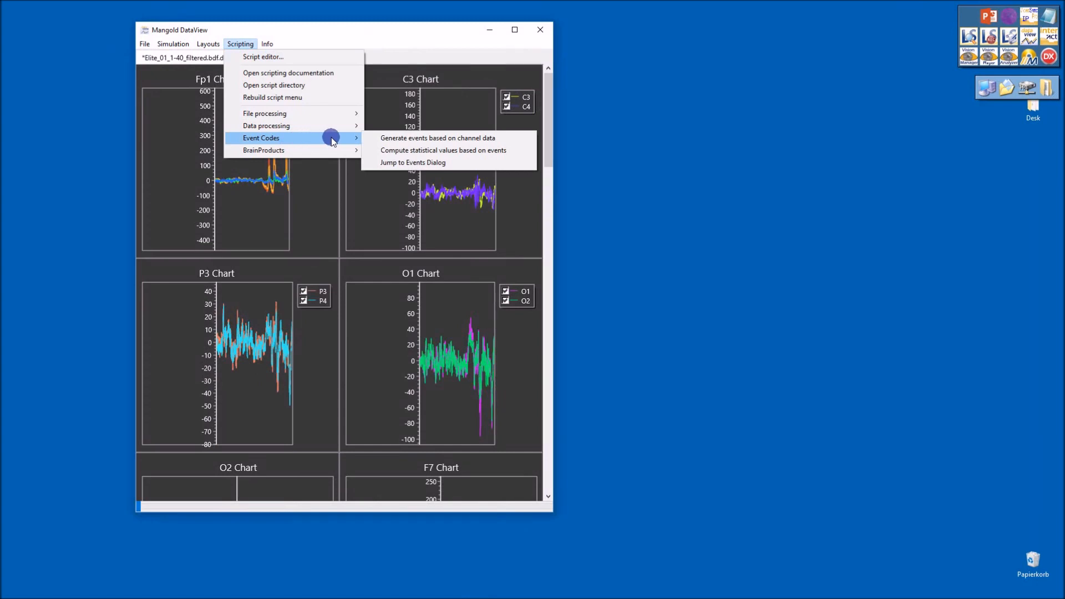
mouse_move(461, 150)
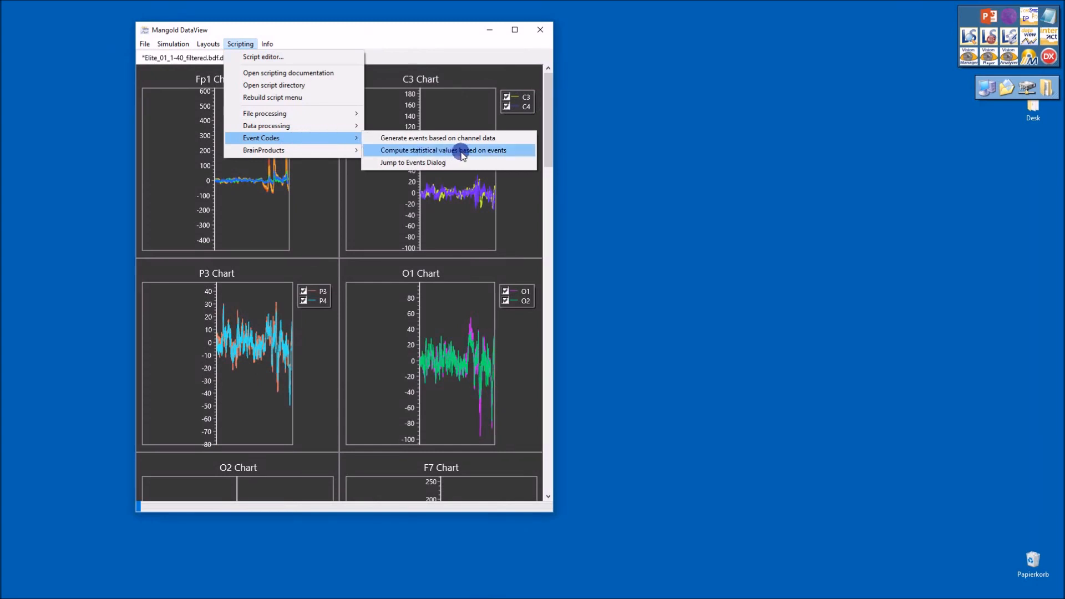
mouse_move(470, 153)
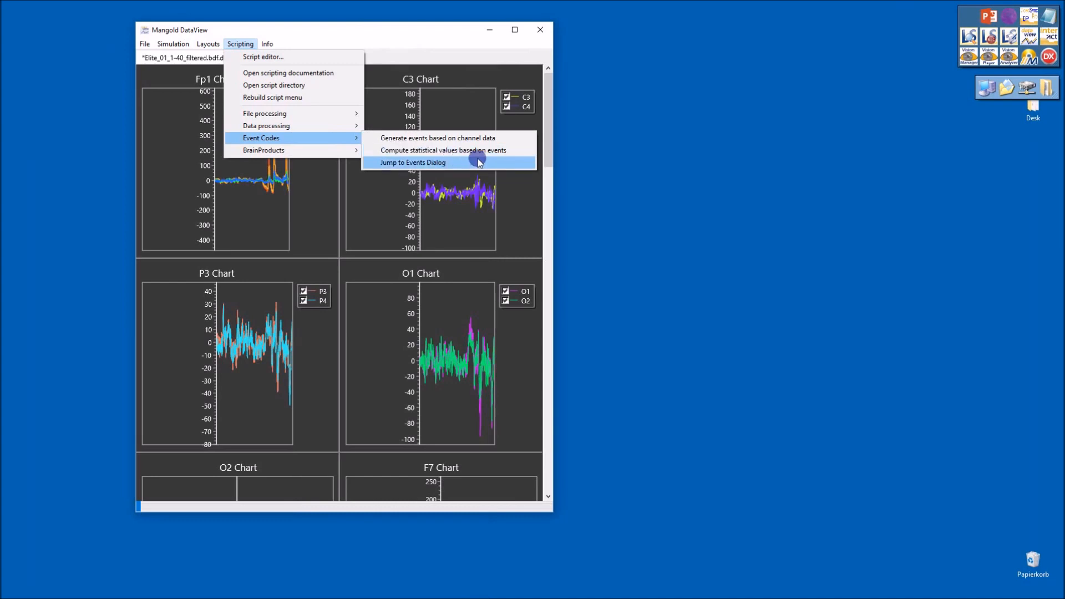
left_click(443, 150)
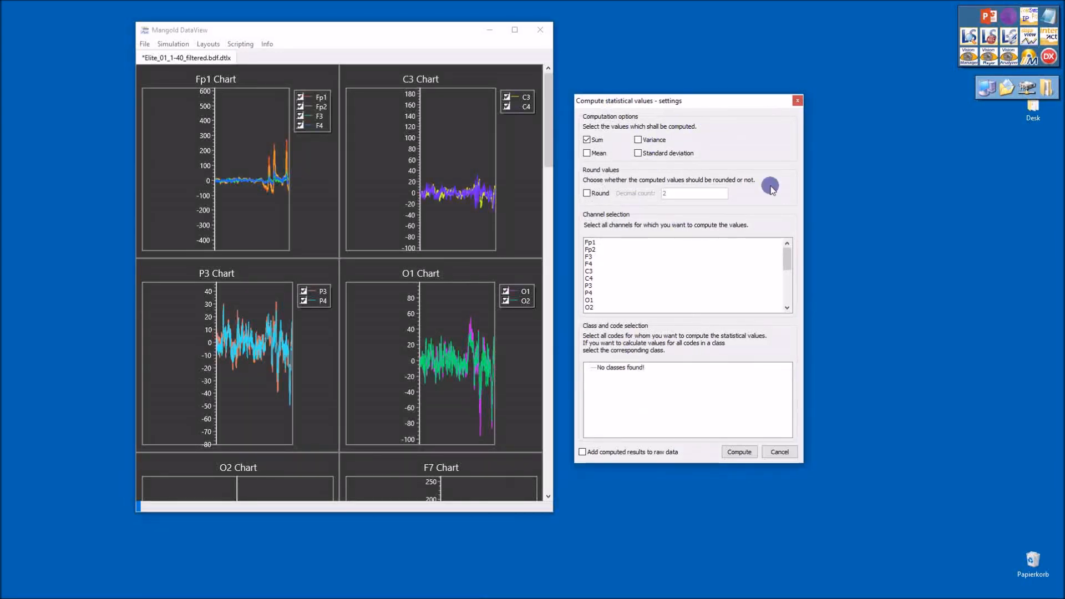
mouse_move(704, 331)
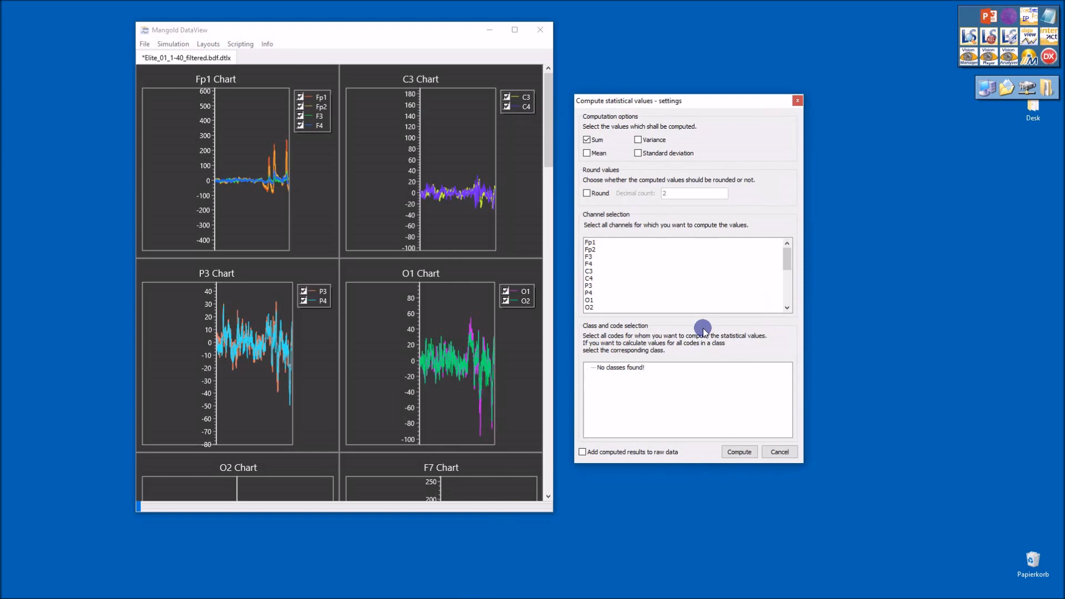
mouse_move(736, 414)
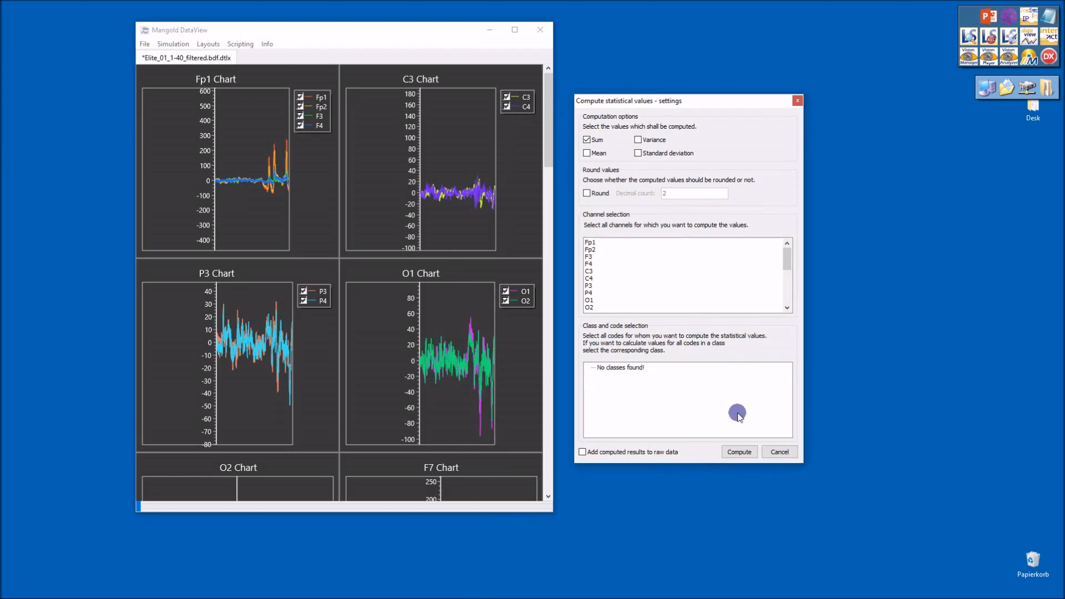
mouse_move(628, 101)
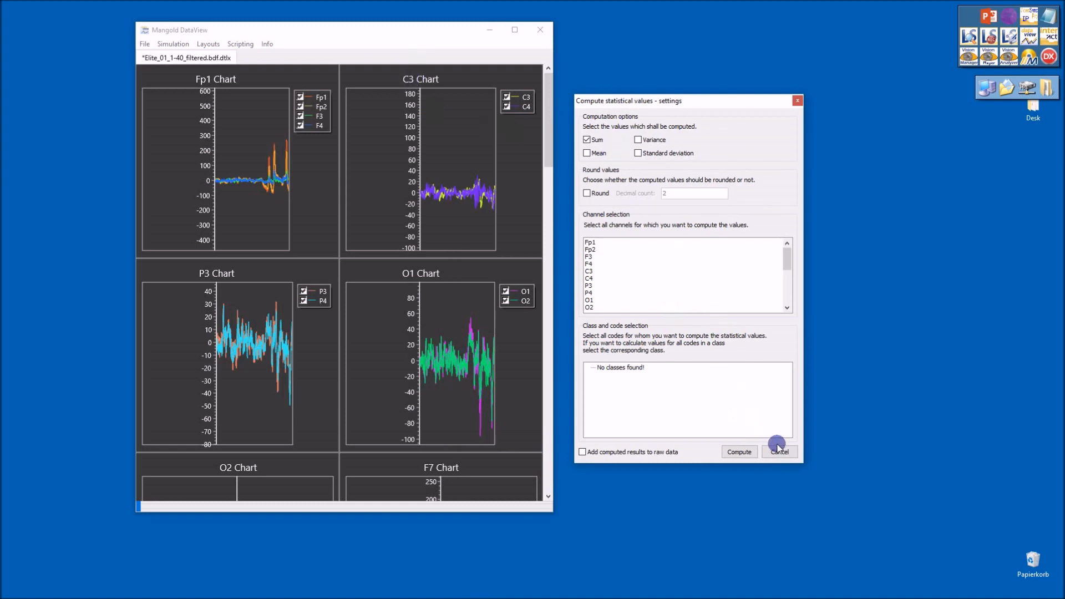
Cancel computing, review event generation for channel Fp1 with a range threshold, then cancel it.
left_click(240, 43)
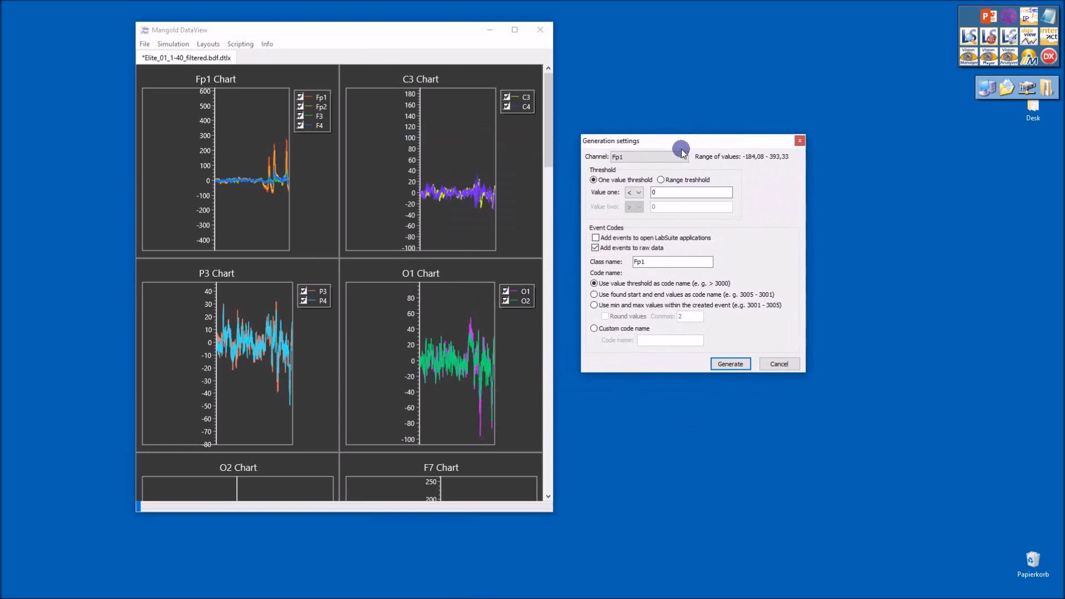
left_click(682, 156)
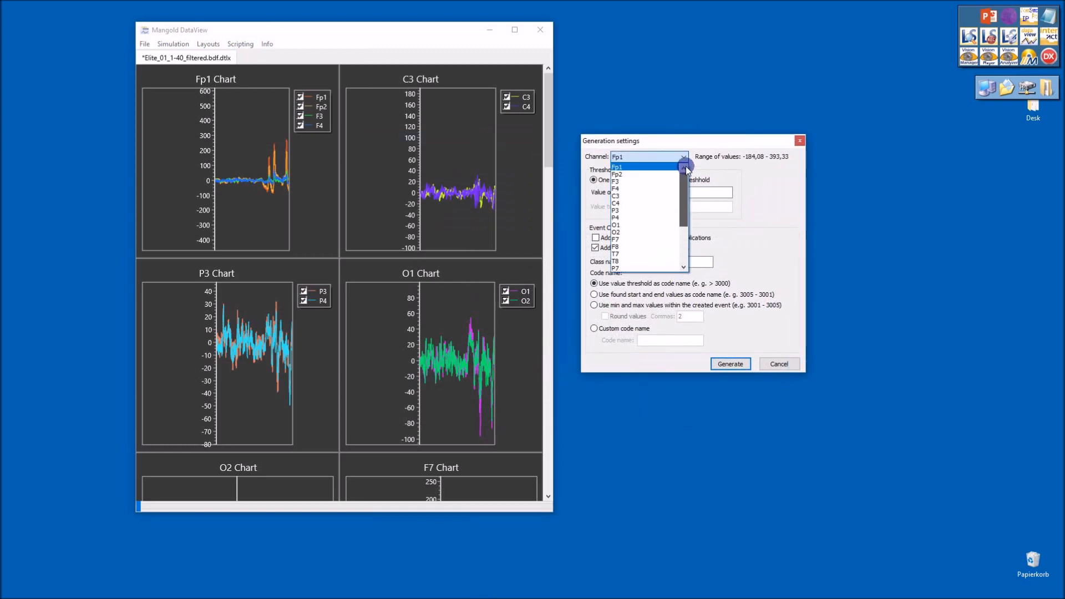
left_click(616, 168)
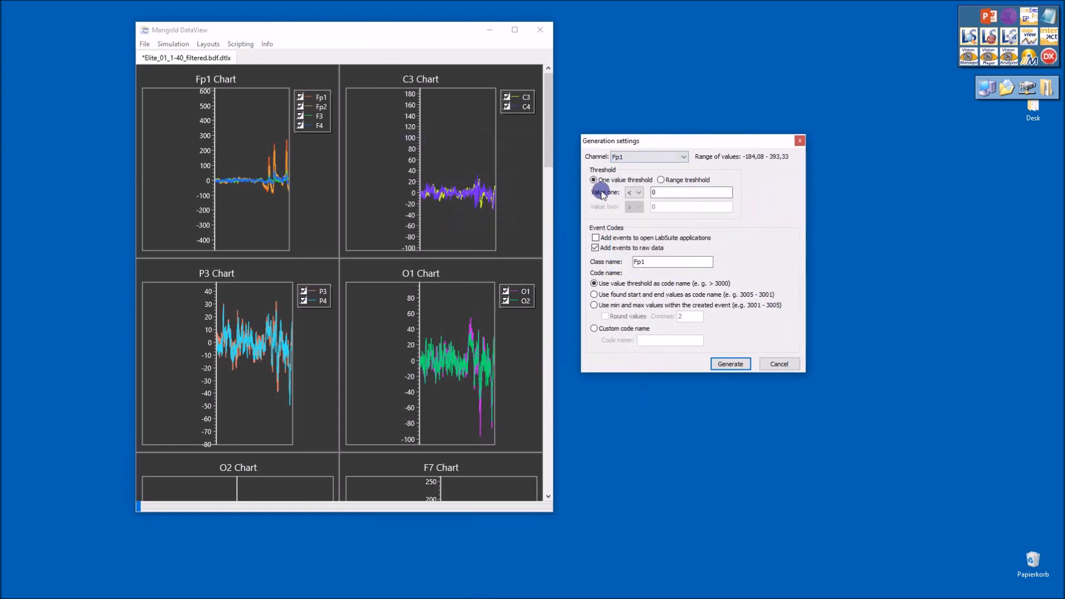
left_click(660, 180)
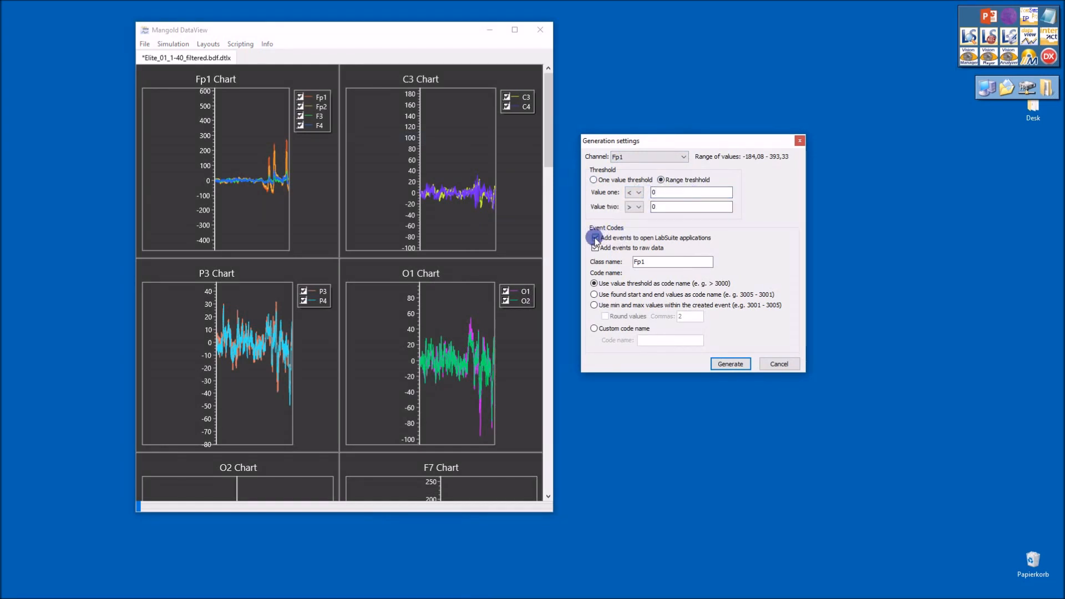
left_click(595, 237)
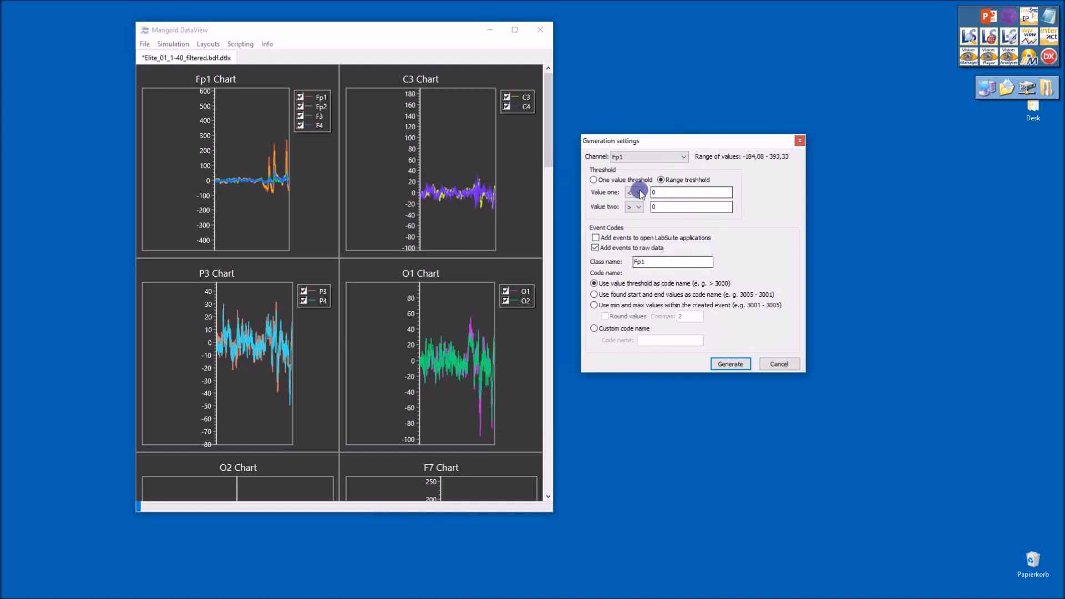
mouse_move(242, 44)
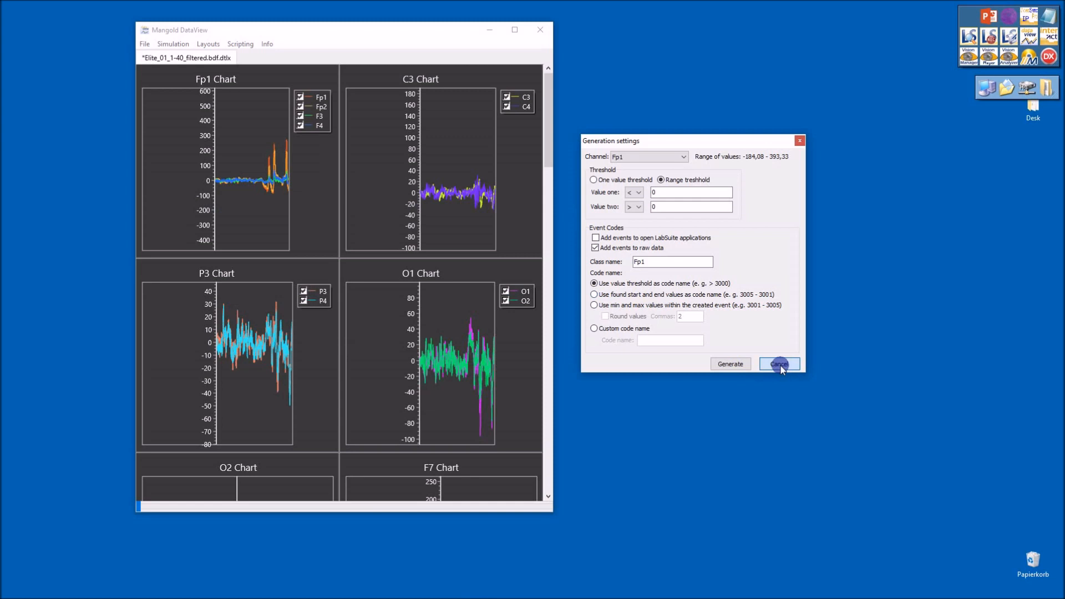
left_click(779, 364)
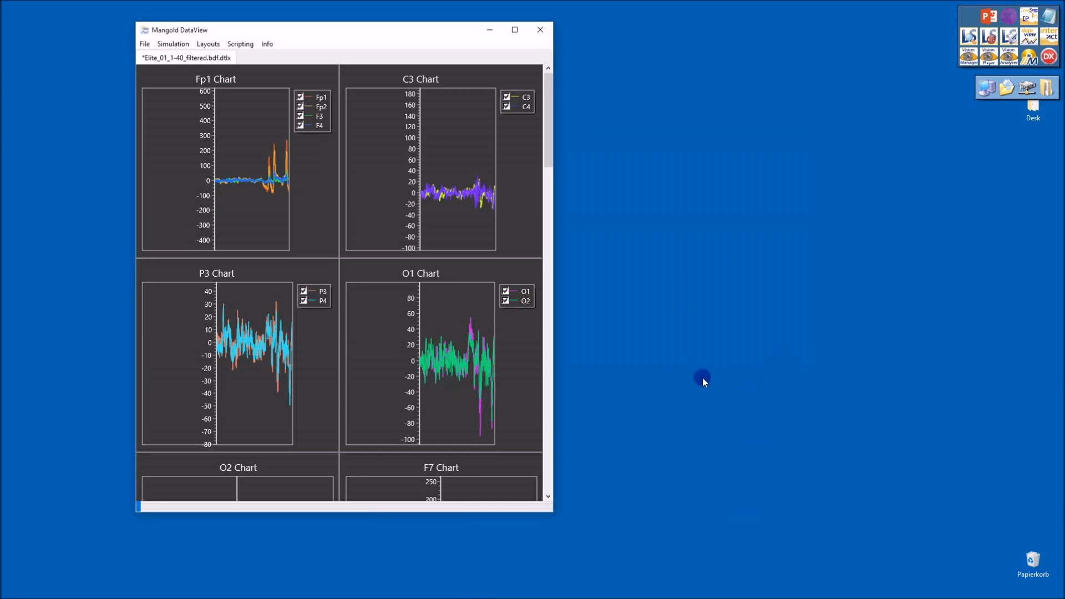
mouse_move(679, 365)
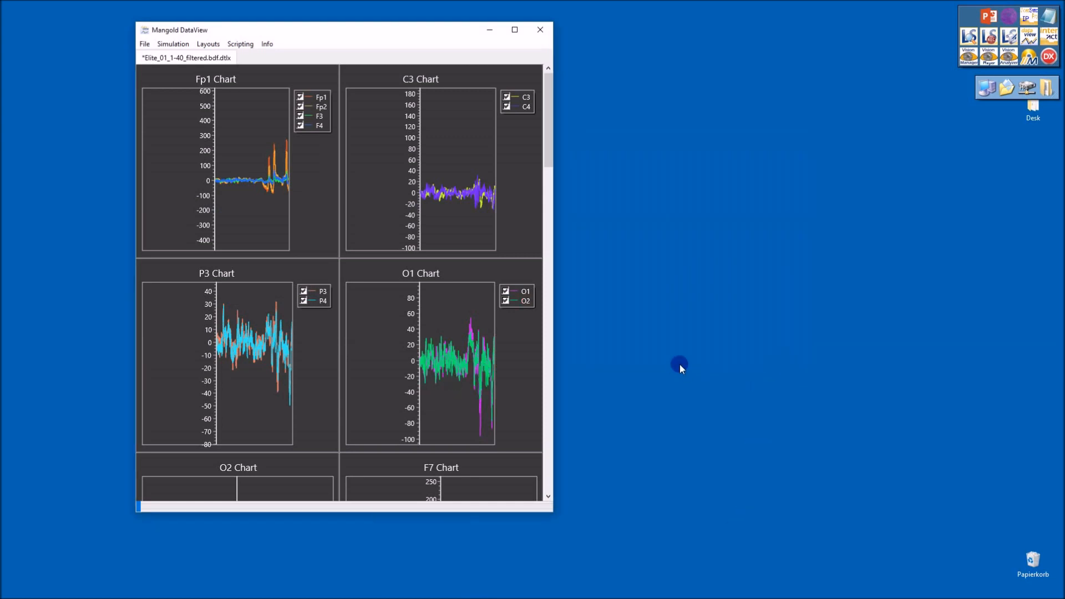